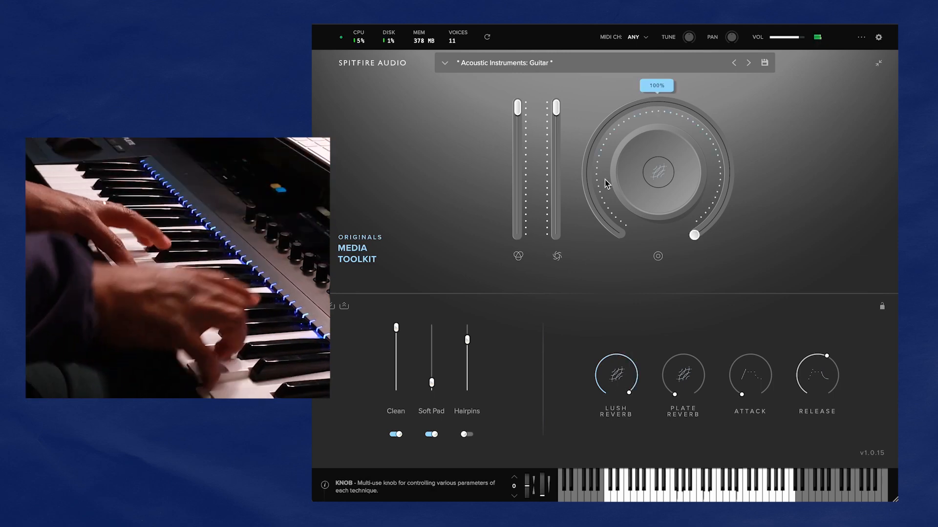
pyautogui.moveTo(616, 377)
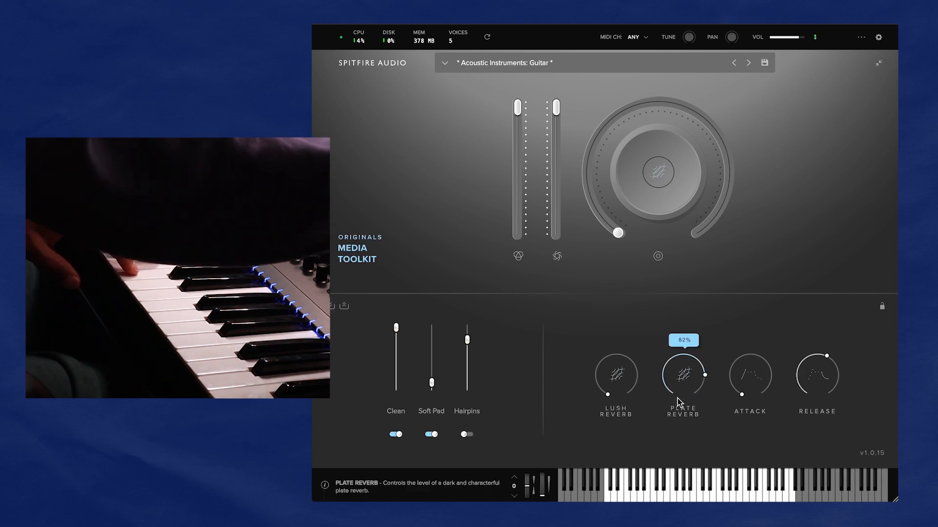
# - Advance to the Household Hits: Latch Locker preset
pyautogui.click(748, 62)
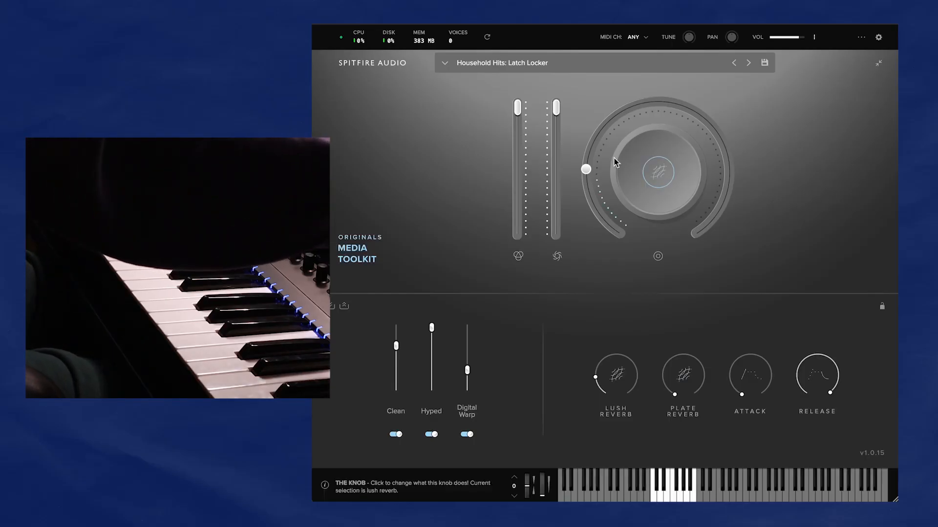
pyautogui.moveTo(467, 131)
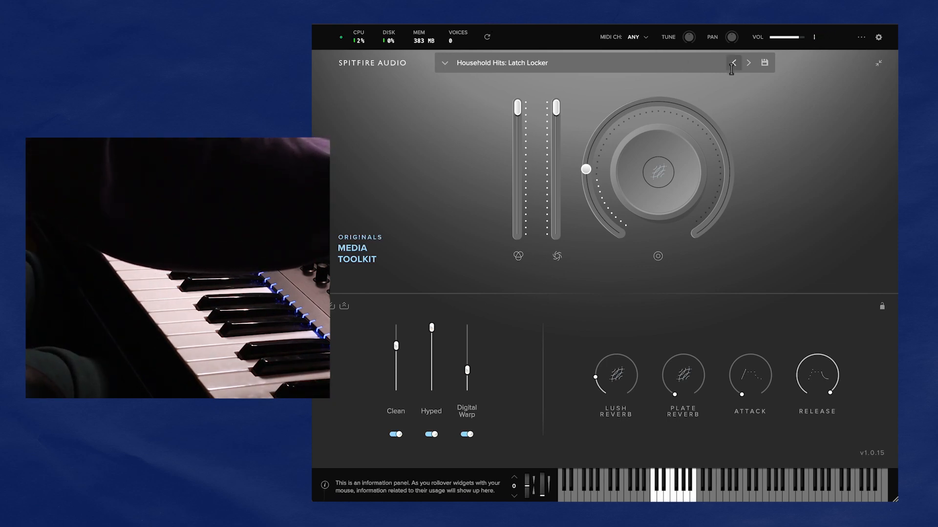
# - Step through presets from Plastic Hangers, Scissors and China Hits to High Hits: Paper Shaker
pyautogui.click(748, 62)
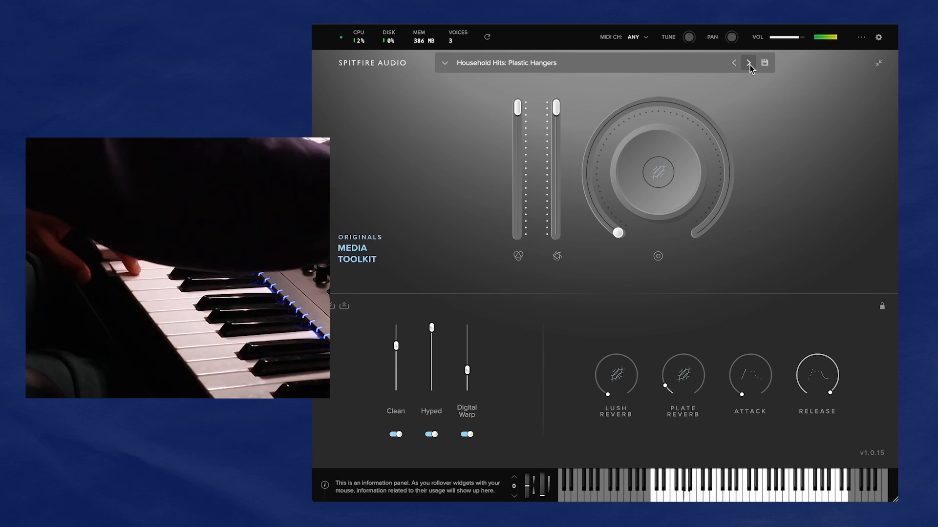
pyautogui.click(748, 62)
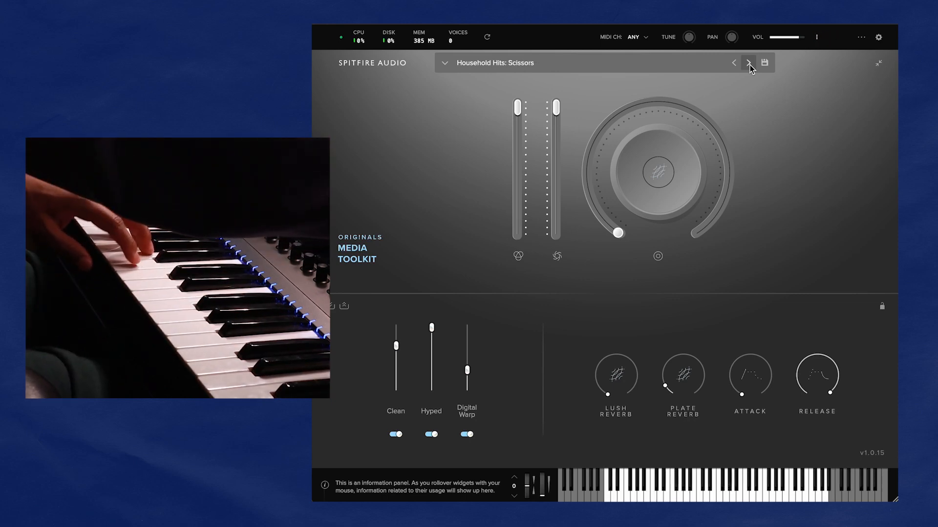
pyautogui.click(749, 62)
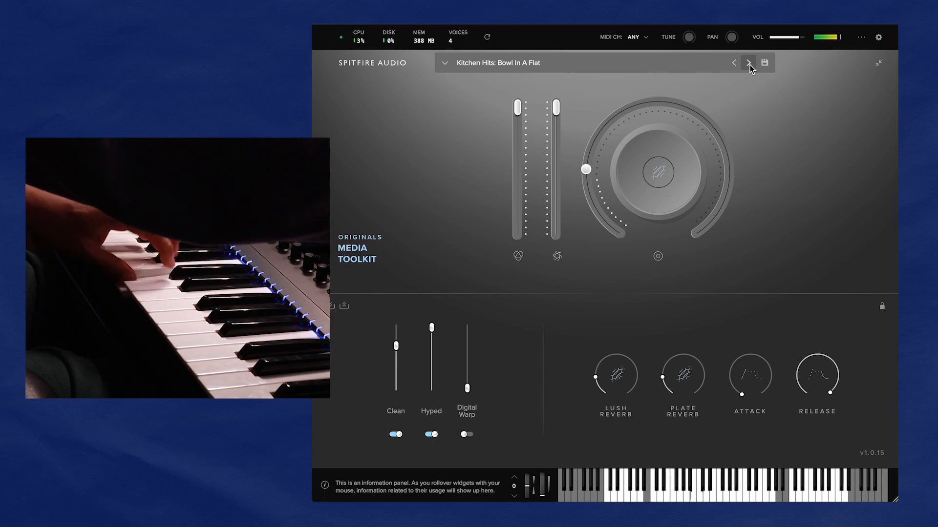
pyautogui.click(748, 62)
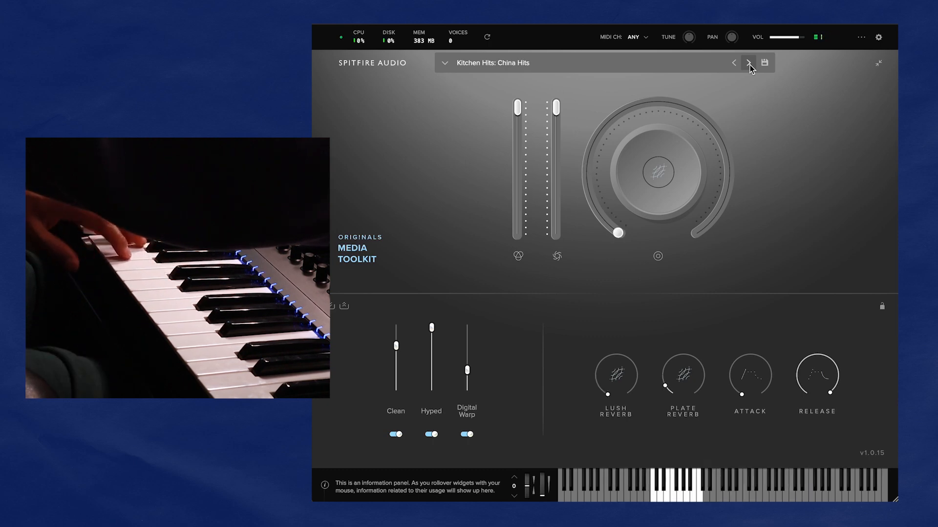
pyautogui.click(748, 62)
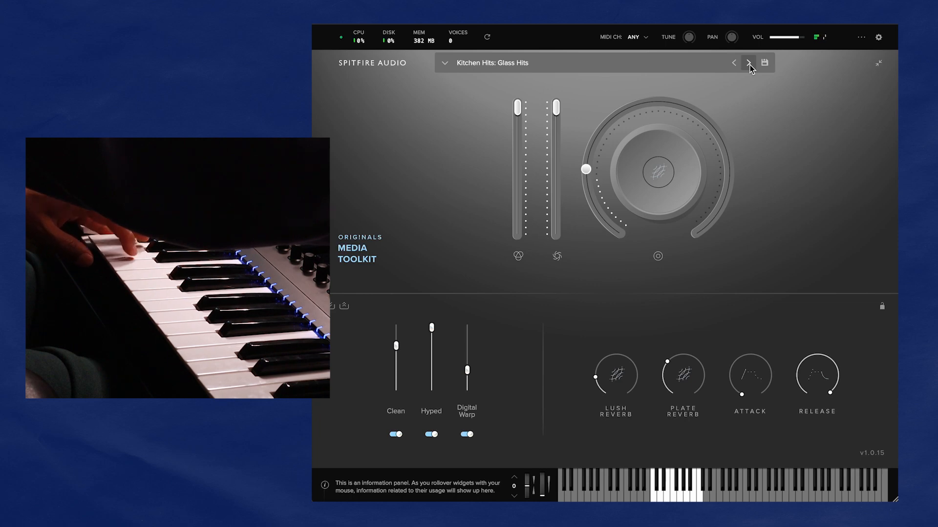
pyautogui.click(749, 62)
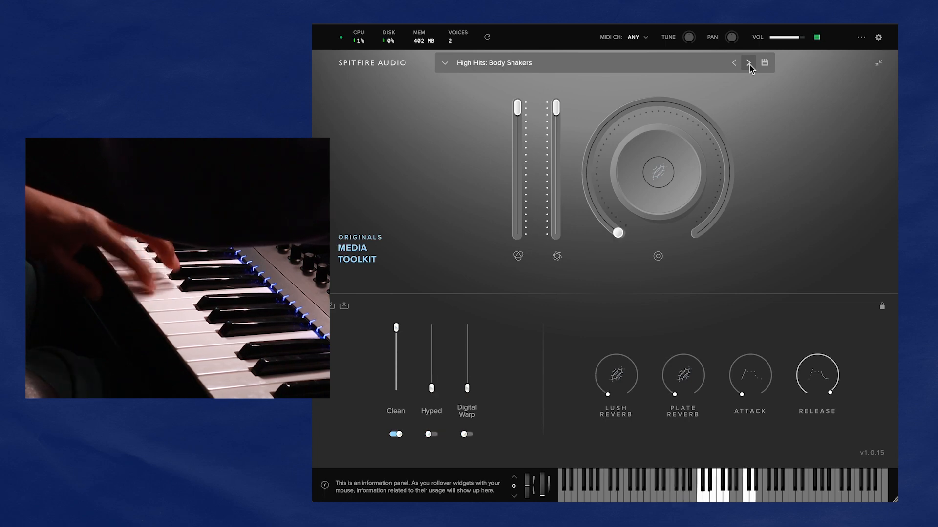
pyautogui.click(748, 62)
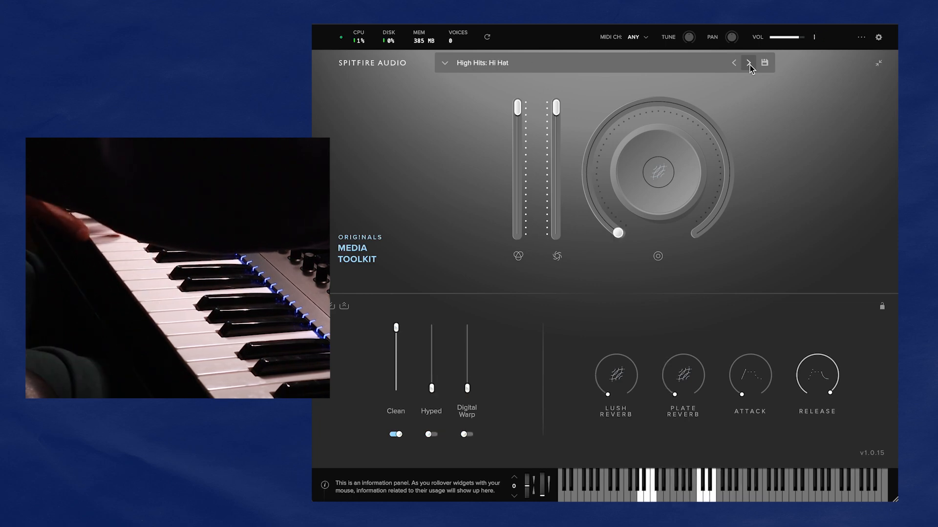
pyautogui.click(749, 62)
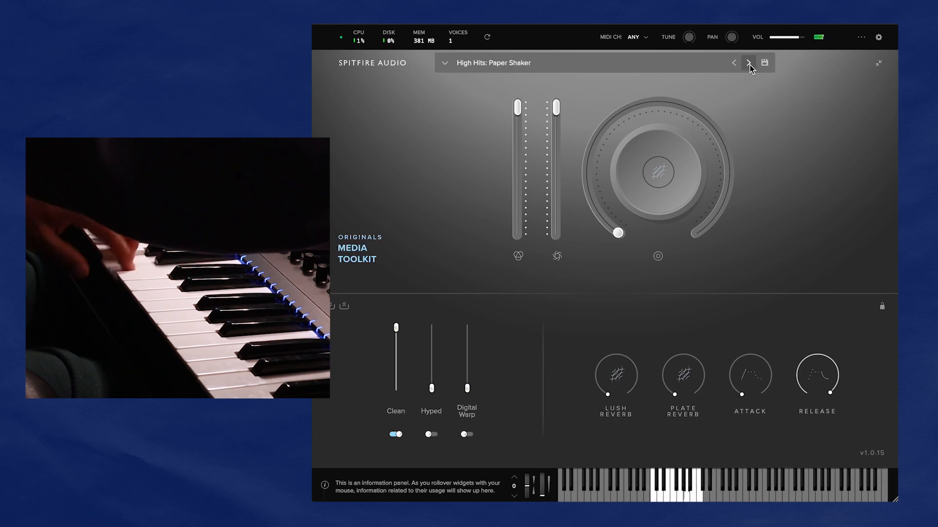
pyautogui.moveTo(501, 71)
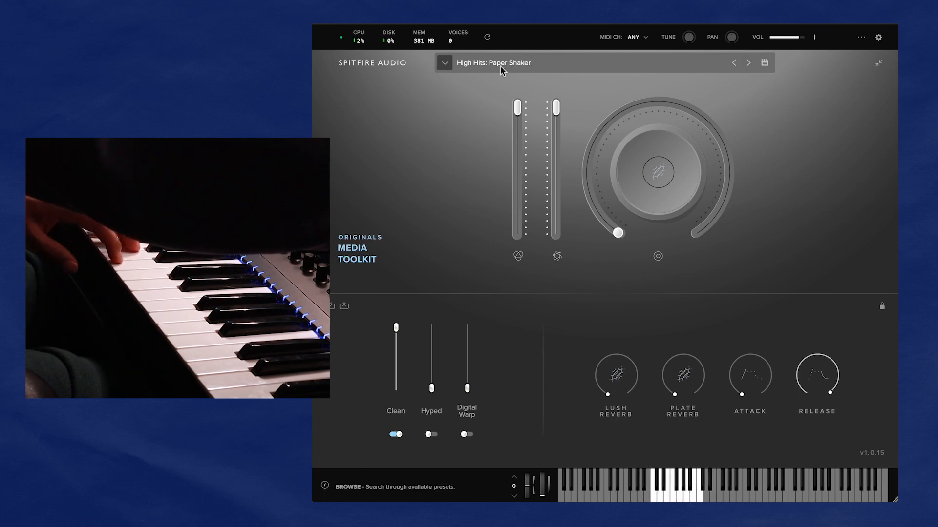
# - Open the preset browser and scroll down through the preset categories
pyautogui.click(444, 63)
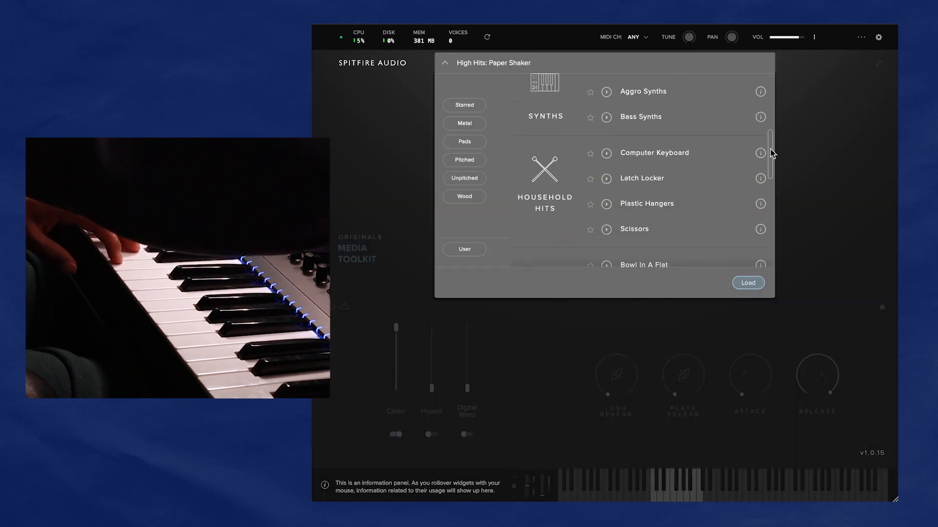
pyautogui.scroll(-3)
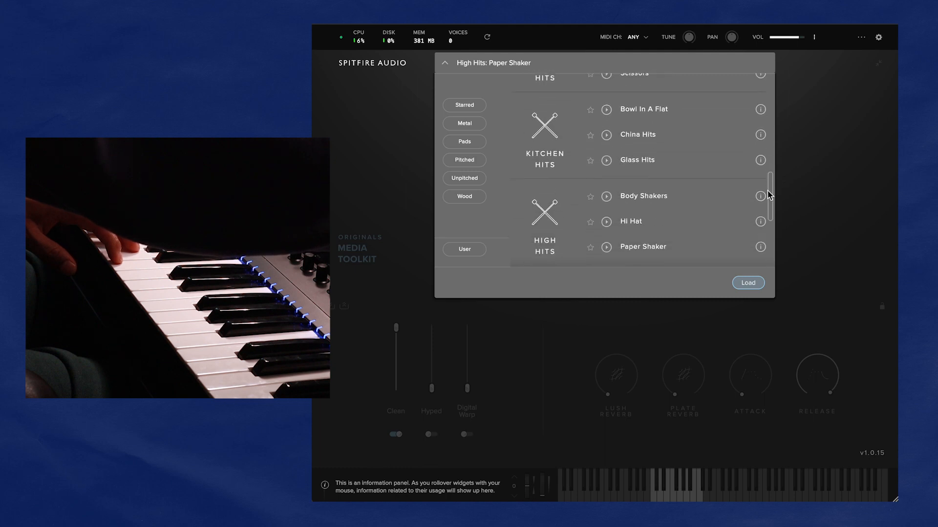
pyautogui.scroll(-3)
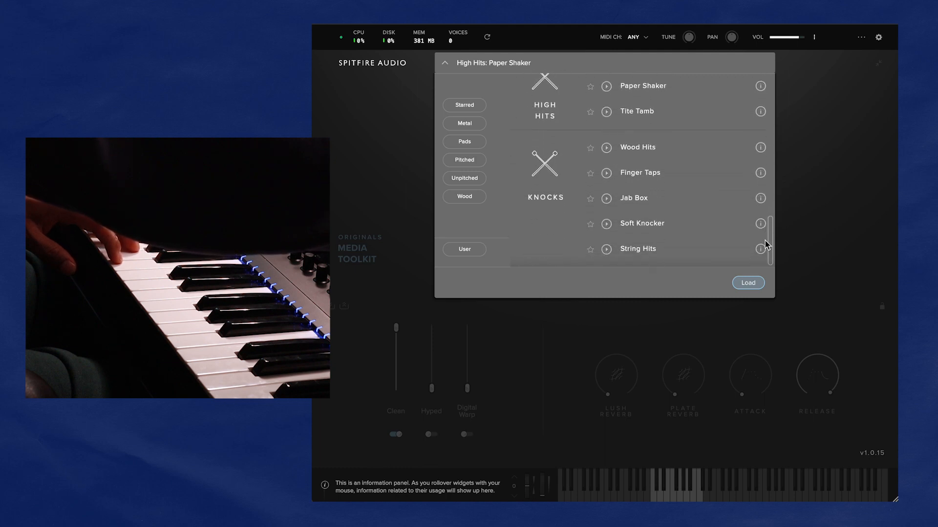
pyautogui.scroll(-3)
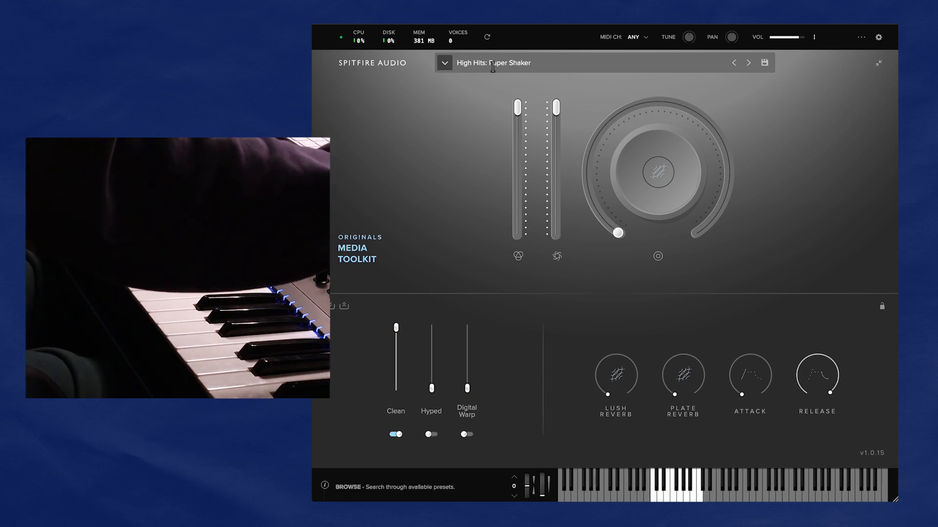
# - Reopen the browser and scroll back through the categories, keeping Paper Shaker loaded
pyautogui.click(444, 62)
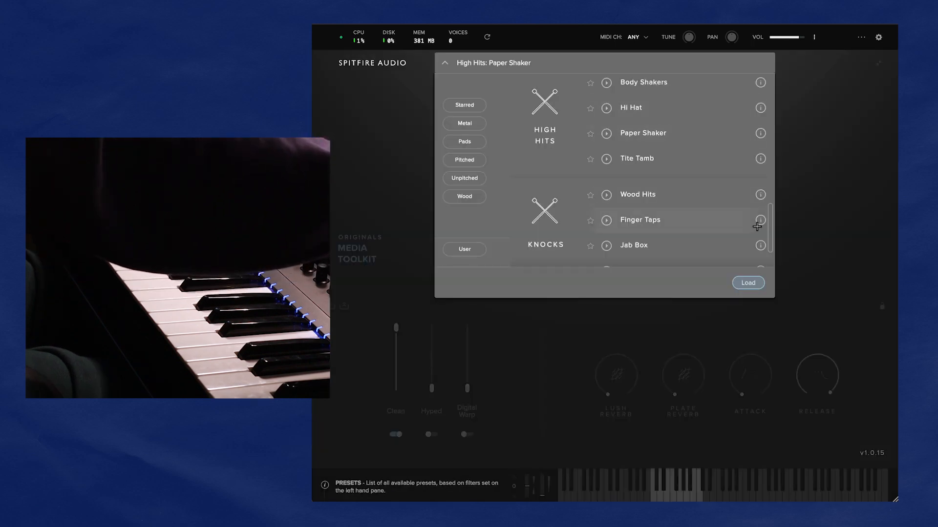
pyautogui.scroll(3)
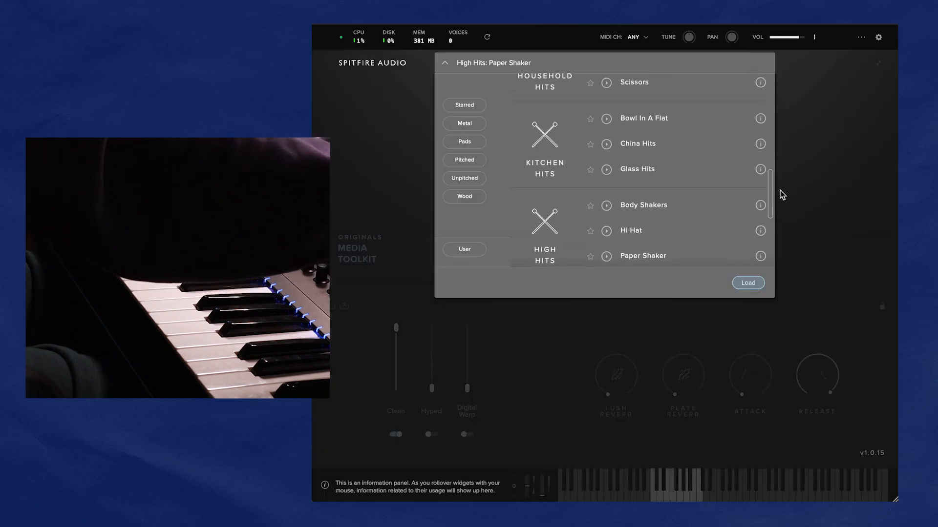
pyautogui.scroll(3)
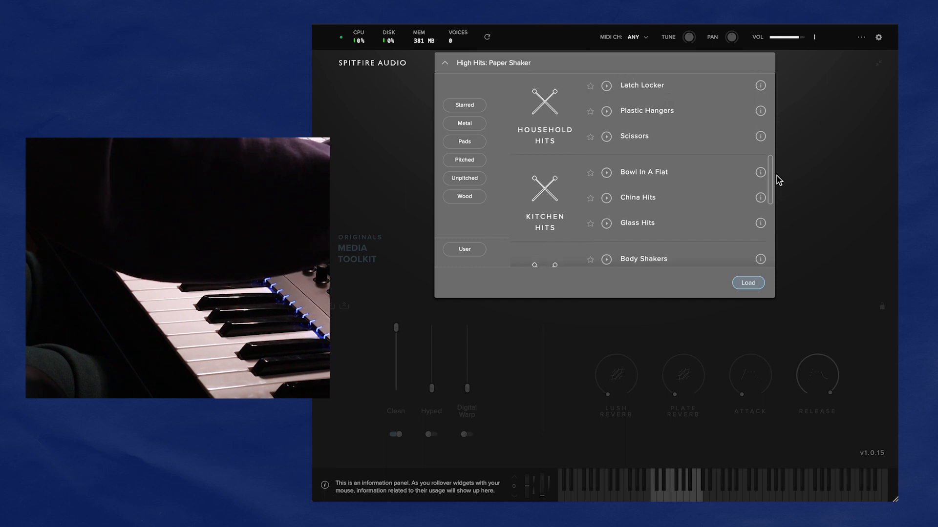
pyautogui.scroll(3)
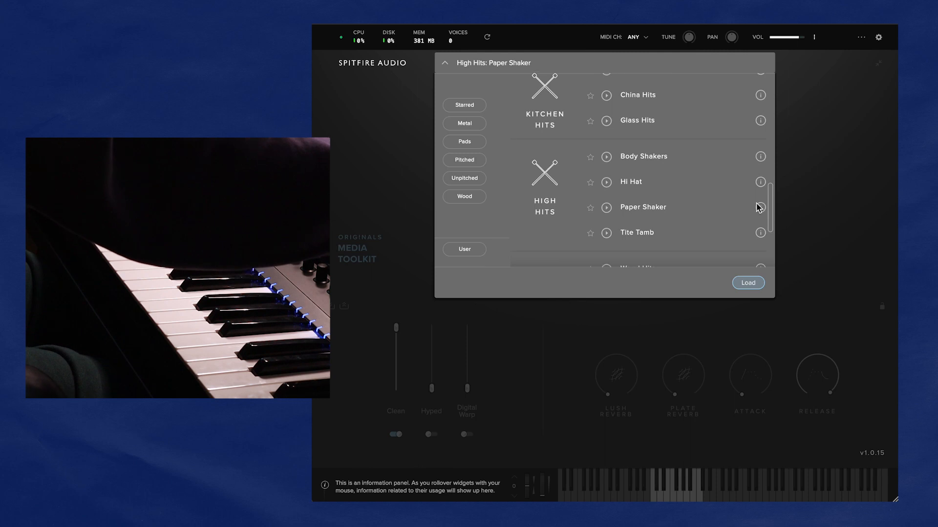
pyautogui.scroll(-3)
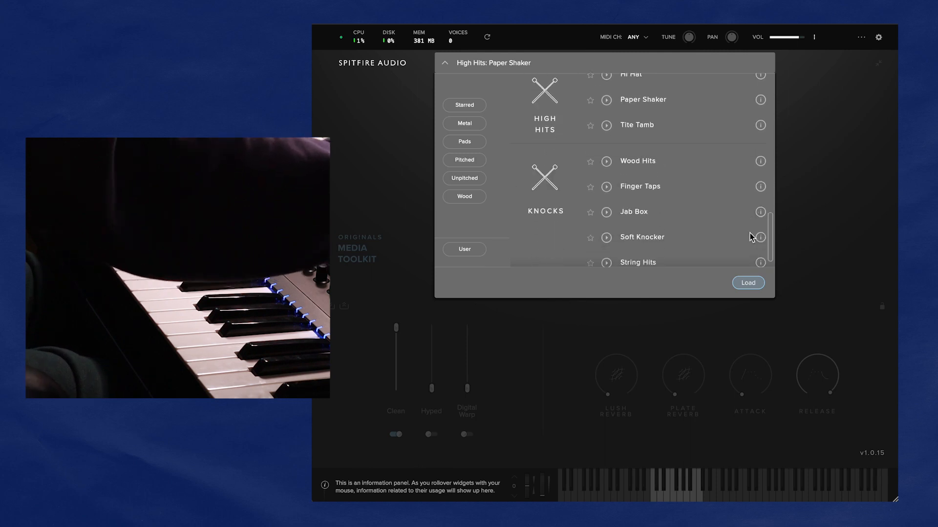
pyautogui.scroll(3)
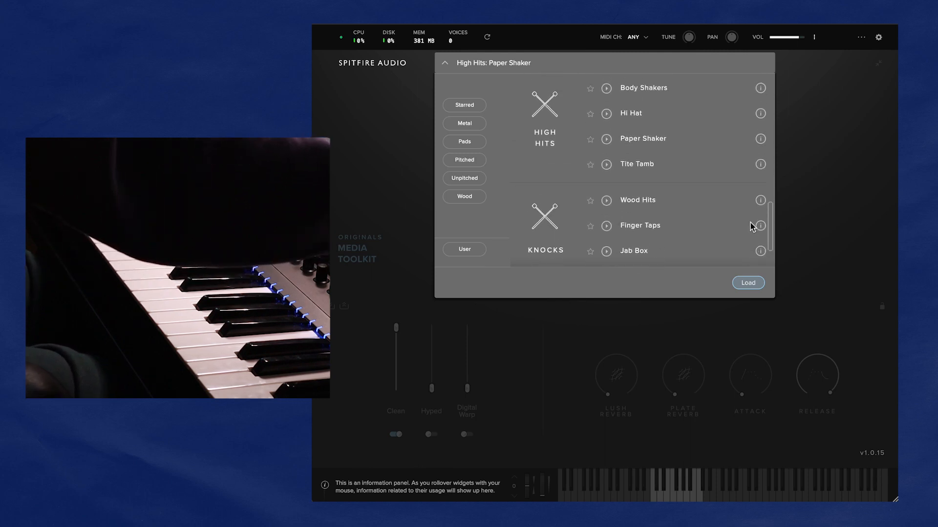
pyautogui.scroll(3)
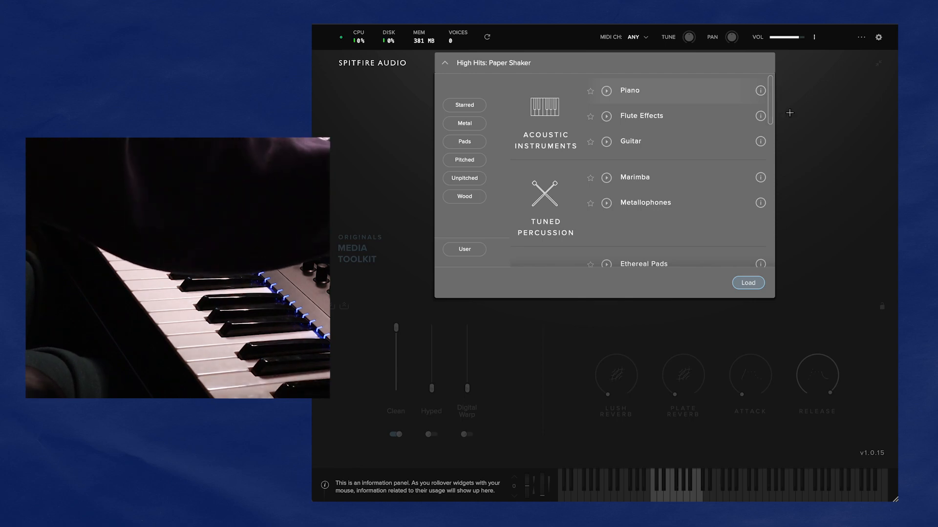
pyautogui.scroll(-3)
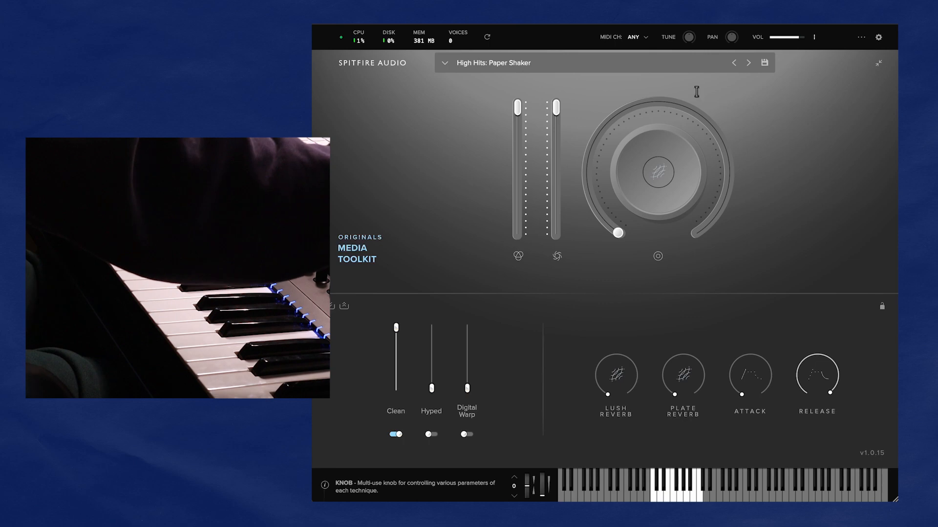
pyautogui.moveTo(318, 26)
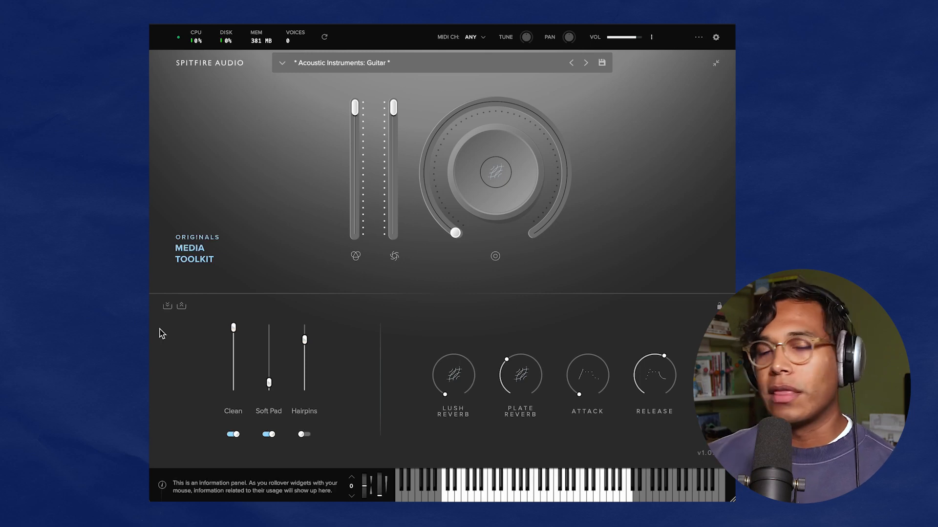
pyautogui.moveTo(269, 362)
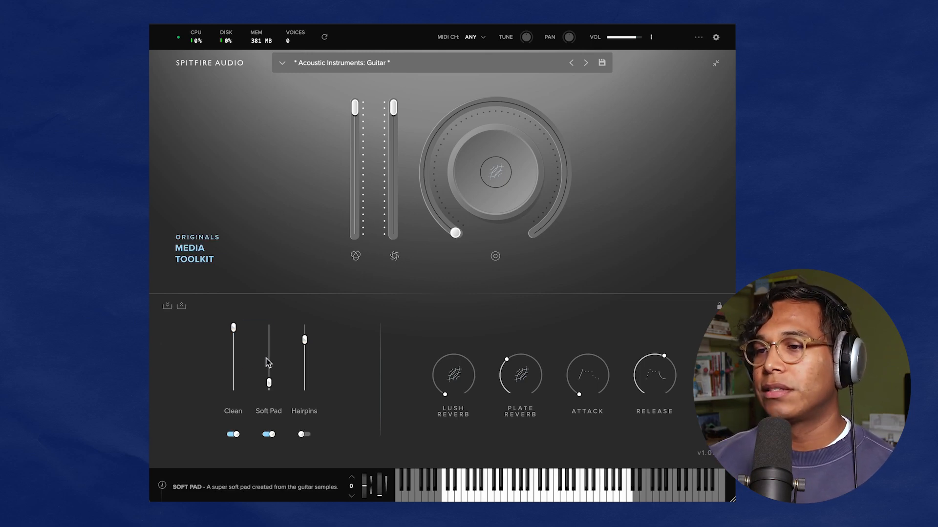
pyautogui.moveTo(205, 361)
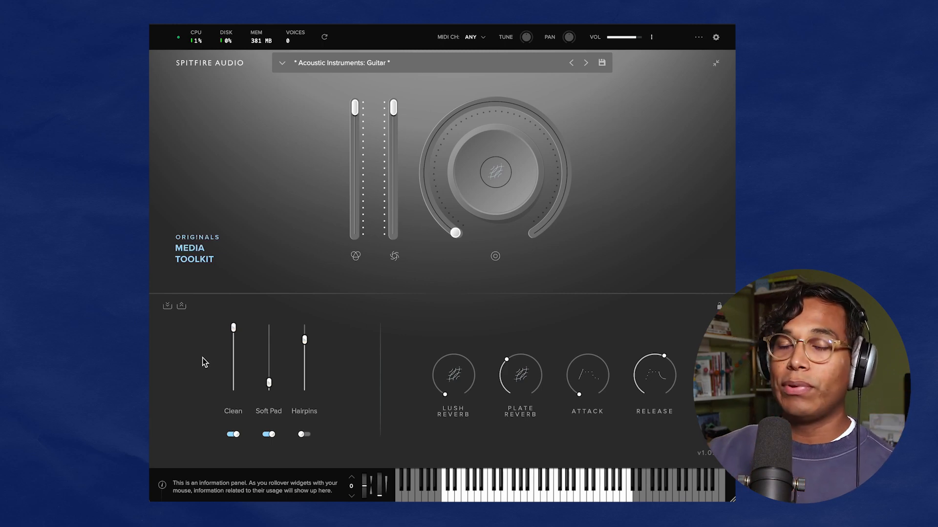
pyautogui.moveTo(166, 391)
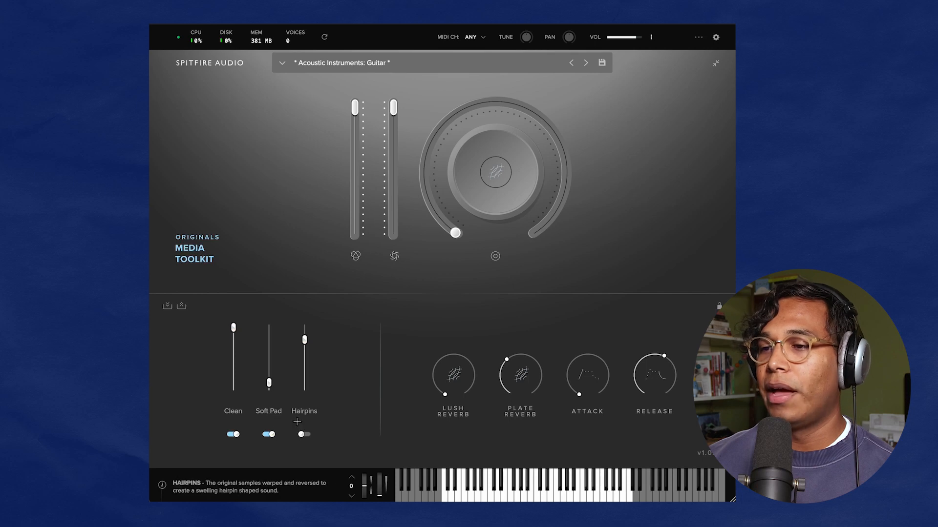
# - Toggle the Soft Pad layer off and on, then raise it to full level
pyautogui.click(268, 435)
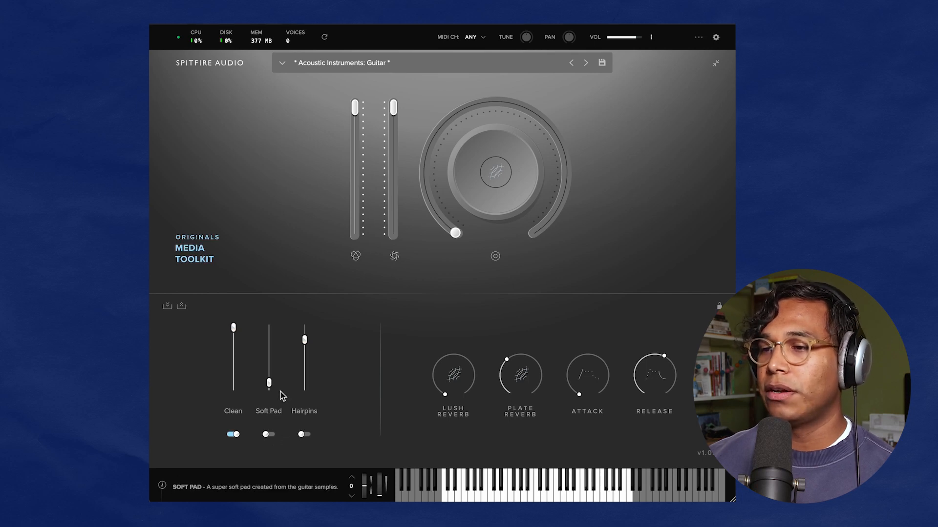
pyautogui.click(267, 434)
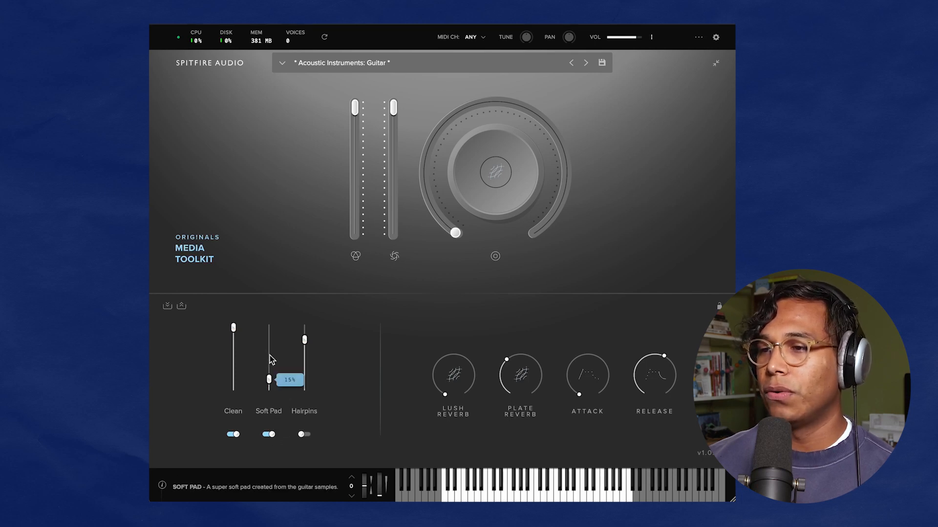
pyautogui.click(303, 434)
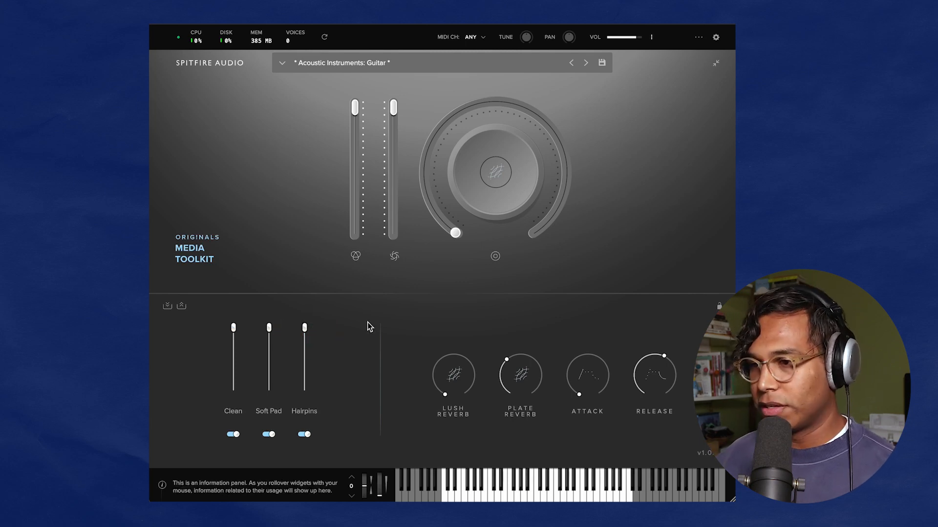
# - Switch off the Soft Pad and Clean layers, leaving only Hairpins on
pyautogui.click(268, 434)
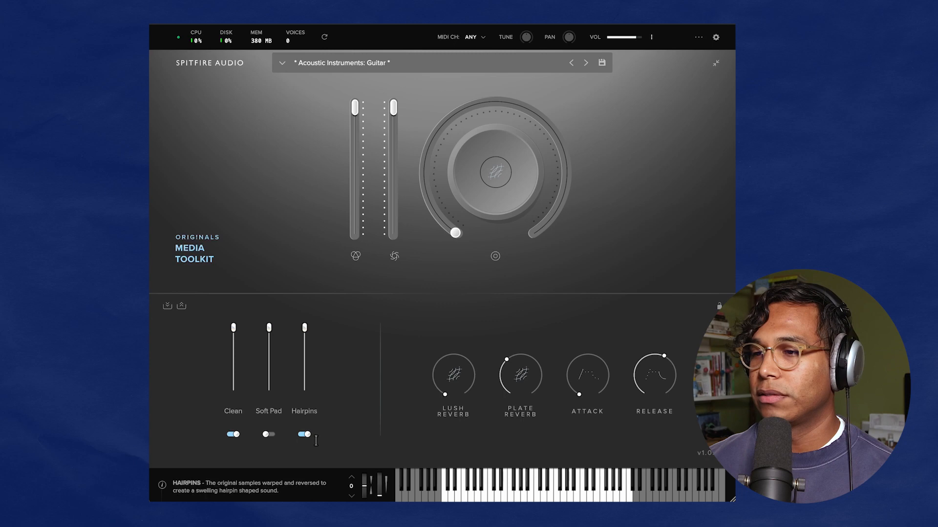
pyautogui.click(304, 434)
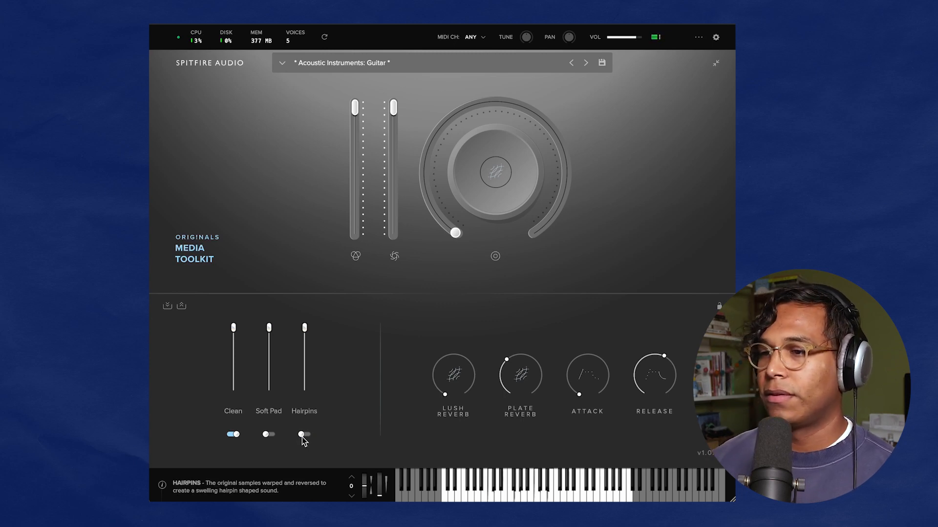
pyautogui.click(232, 433)
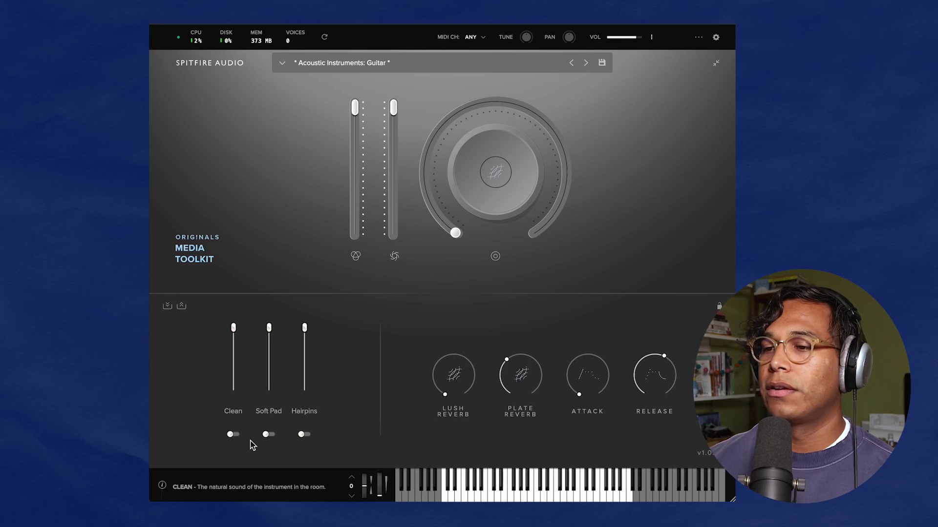
pyautogui.click(268, 434)
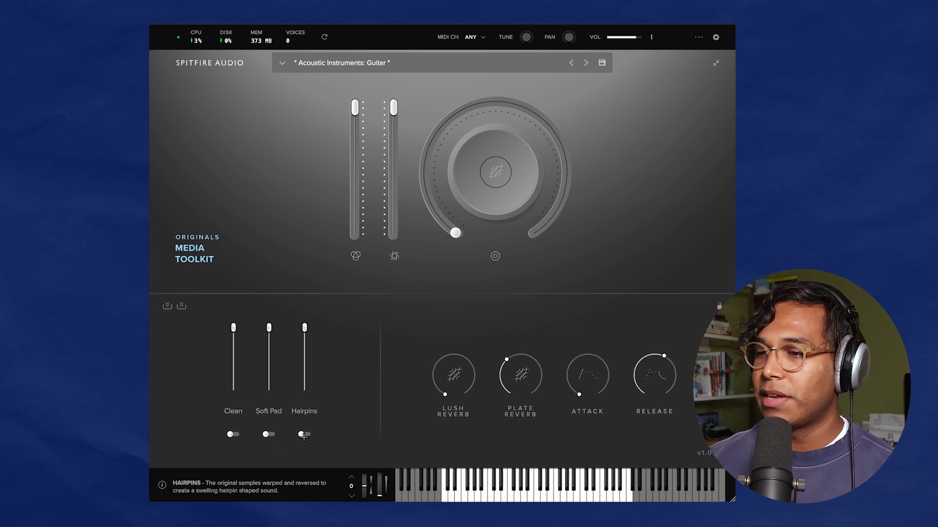
pyautogui.click(304, 434)
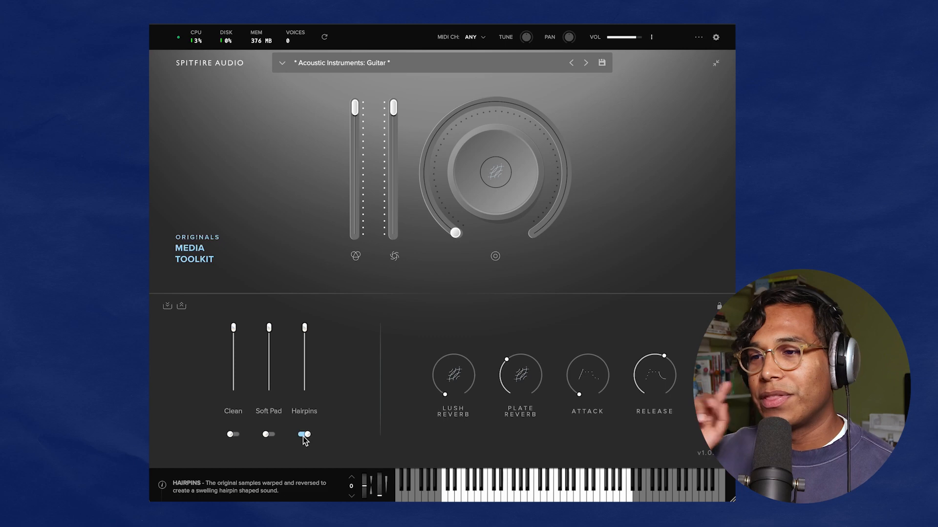